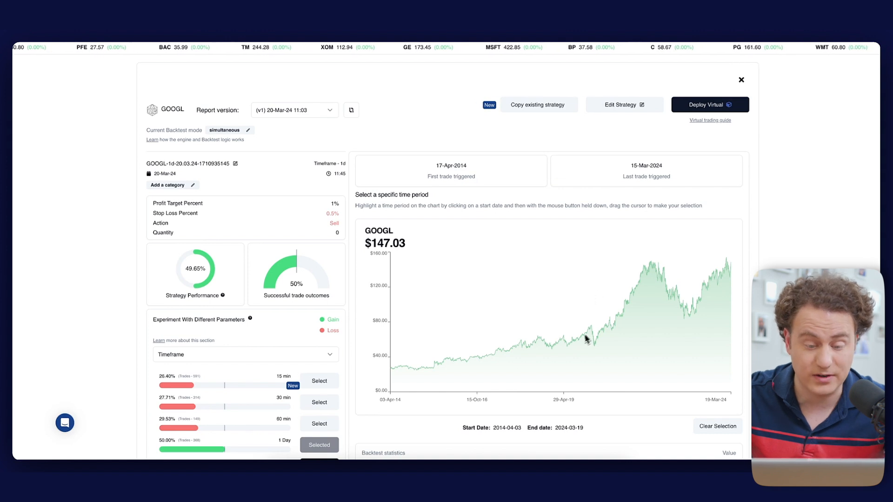
# - Select the chart period 22 Apr 2019 to 6 Feb 2023 so GOOGL statistics recalculate
pyautogui.moveTo(587, 338); pyautogui.dragTo(689, 330)
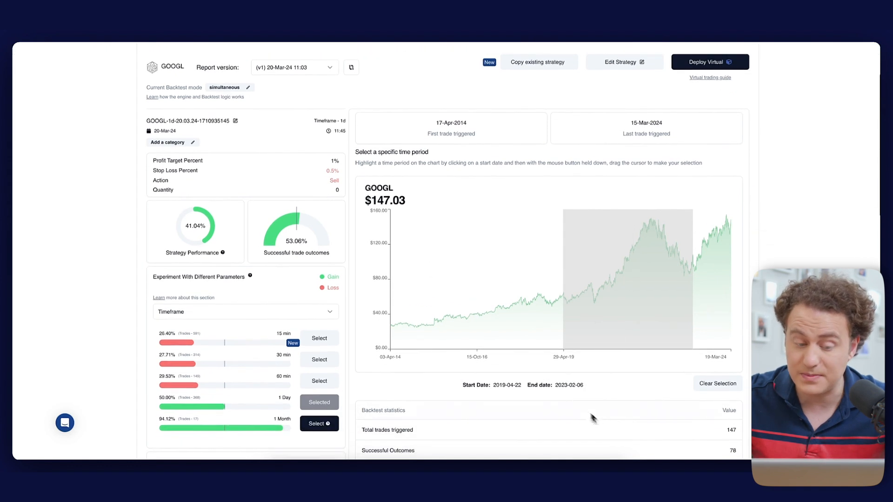
pyautogui.moveTo(552, 396)
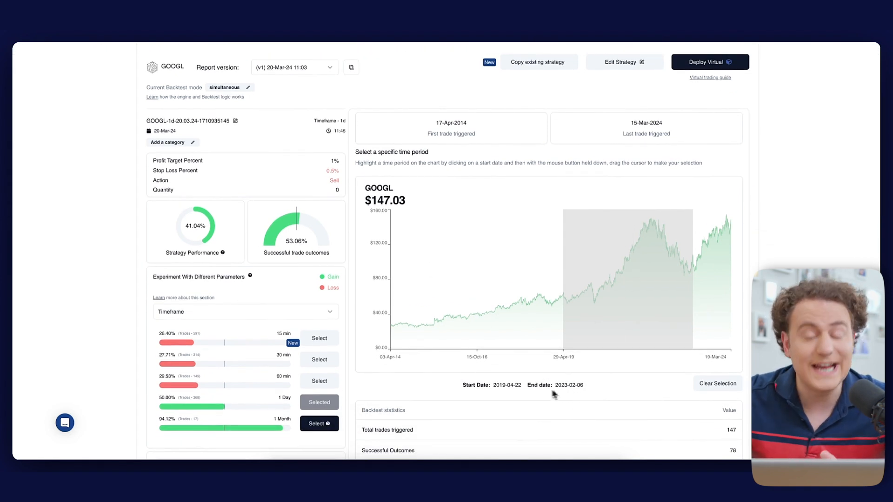
pyautogui.scroll(-3)
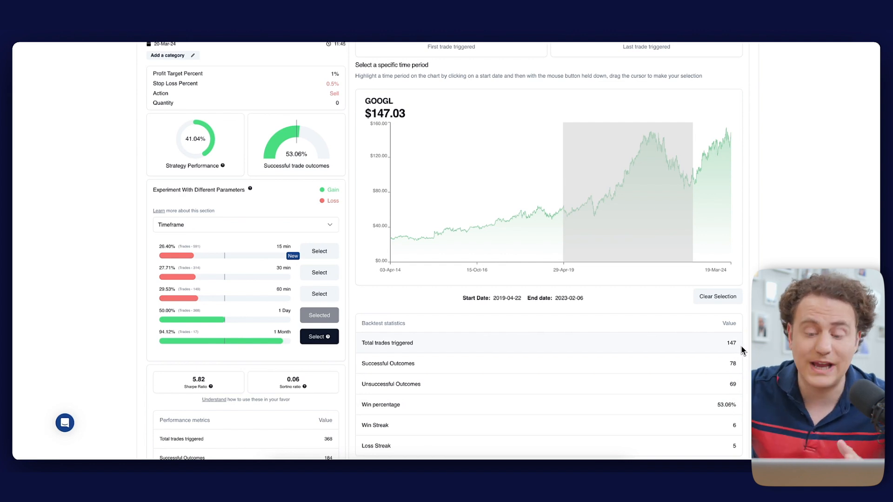
pyautogui.scroll(-3)
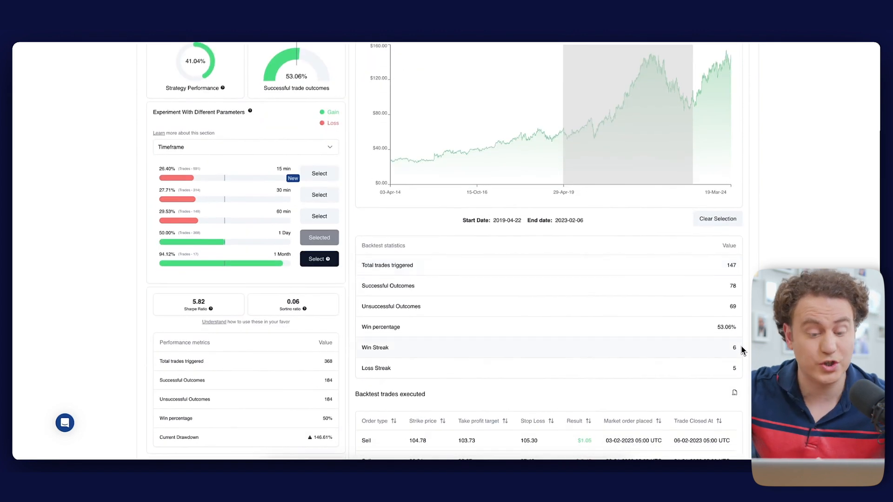
pyautogui.scroll(-3)
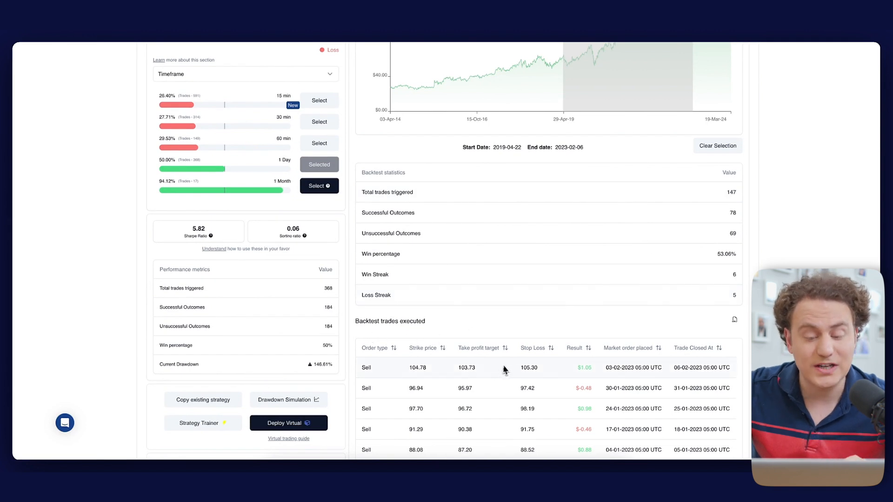
pyautogui.scroll(-3)
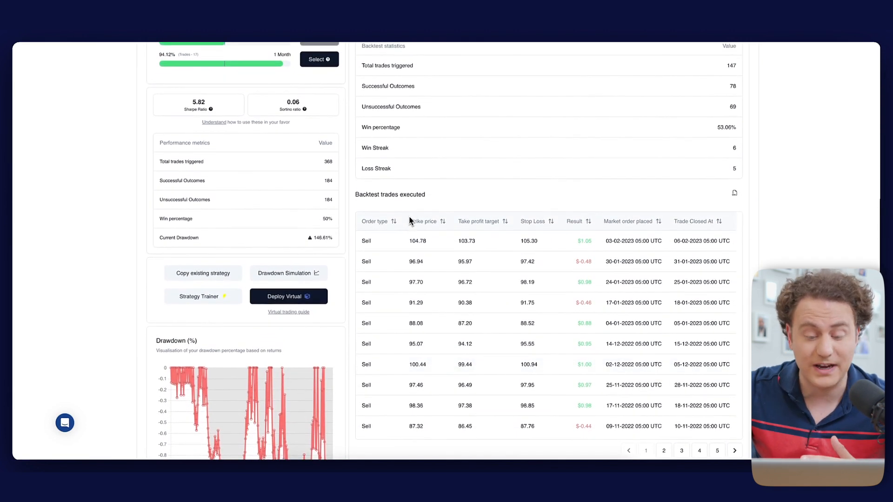
pyautogui.scroll(-3)
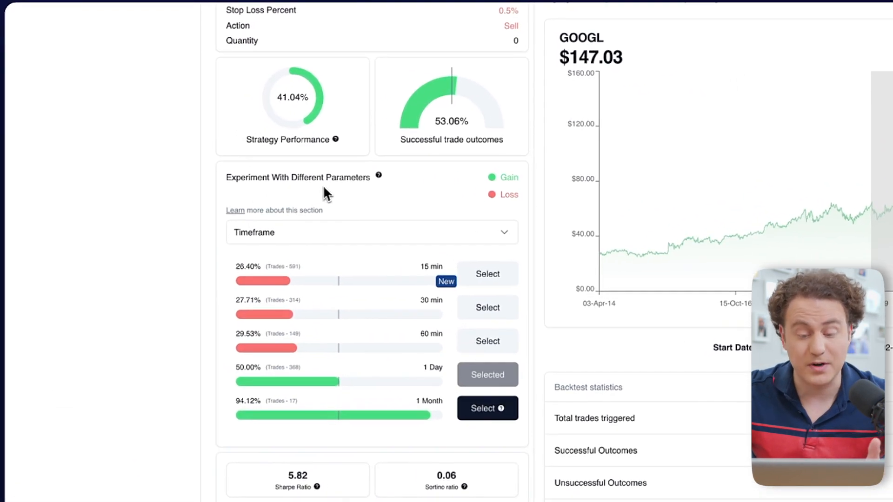
pyautogui.moveTo(316, 242)
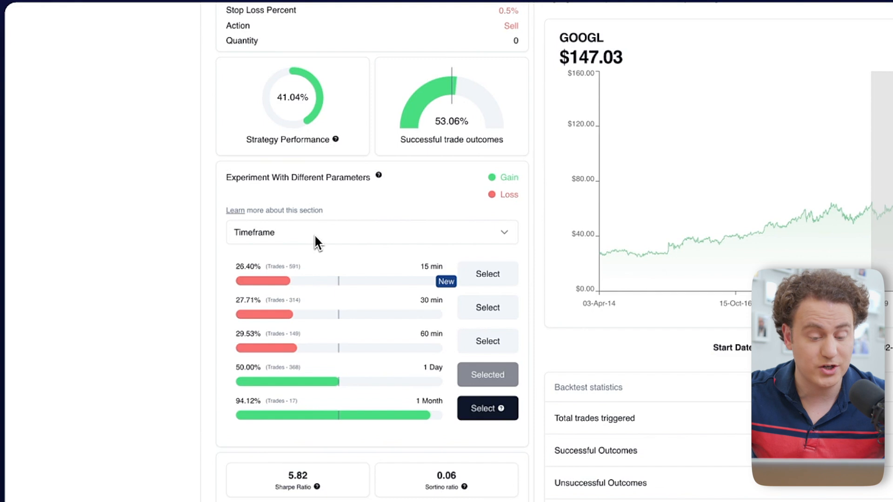
pyautogui.moveTo(271, 285)
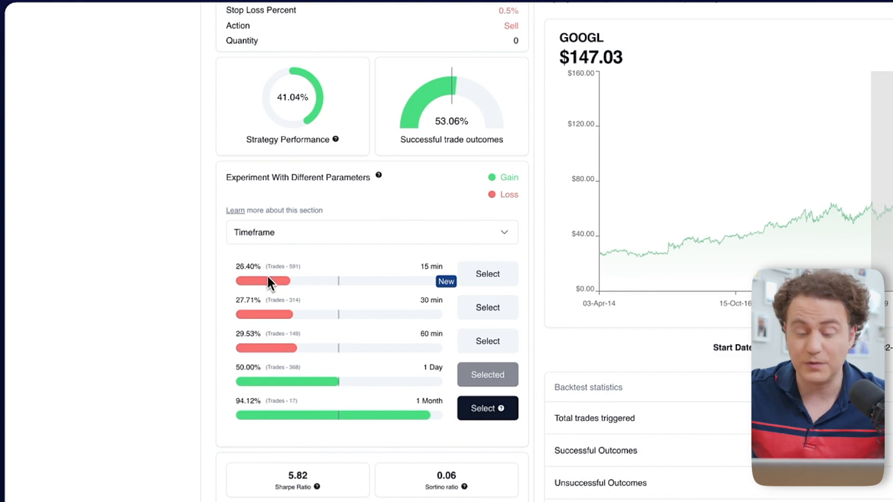
pyautogui.moveTo(302, 412)
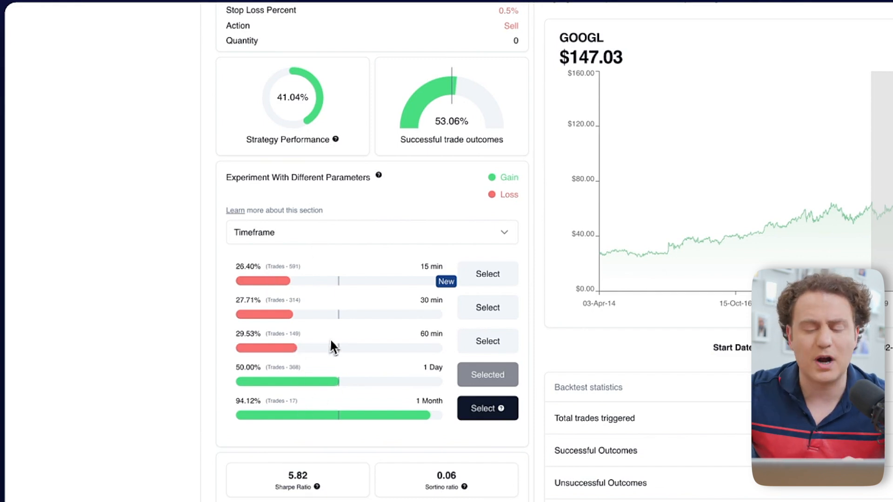
pyautogui.moveTo(242, 284)
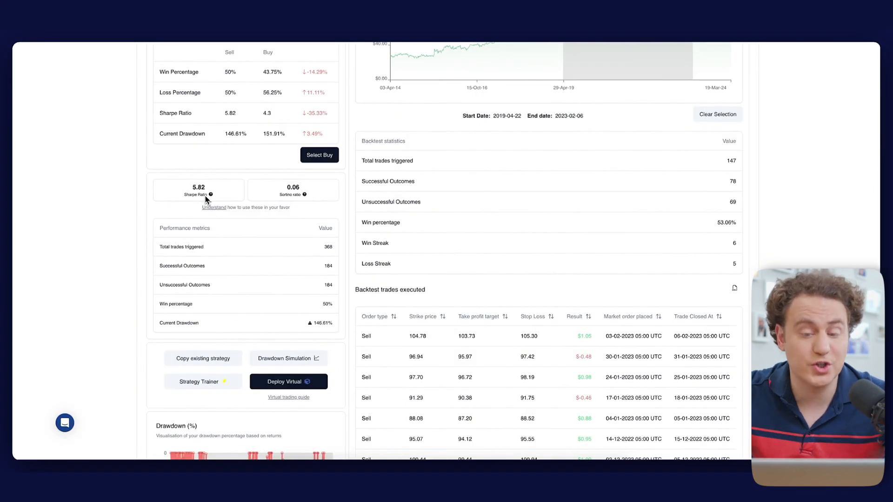
pyautogui.moveTo(292, 200)
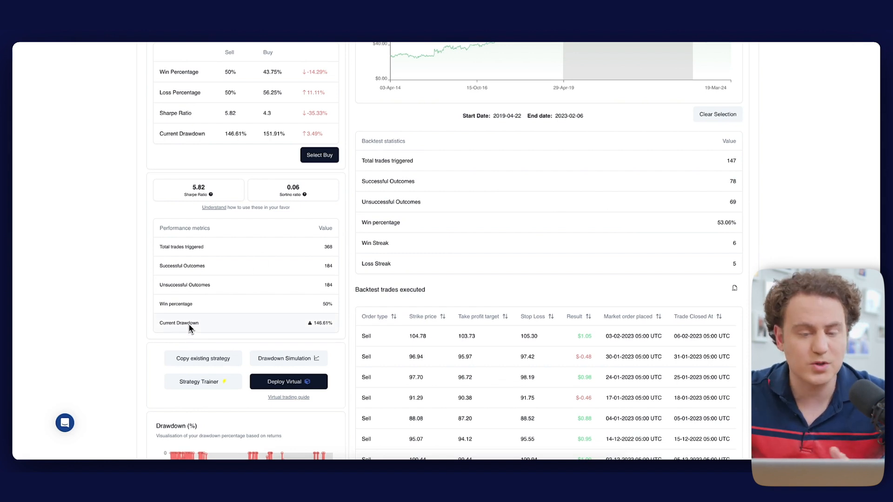
pyautogui.scroll(-3)
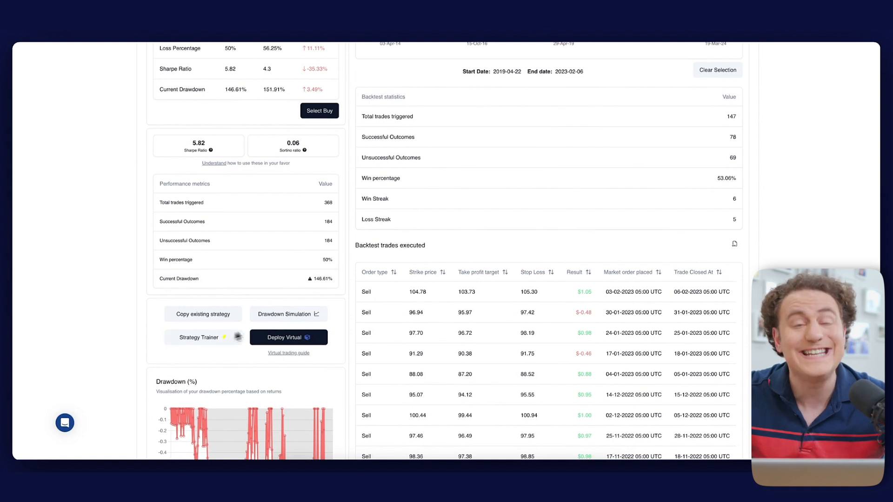
pyautogui.moveTo(284, 323)
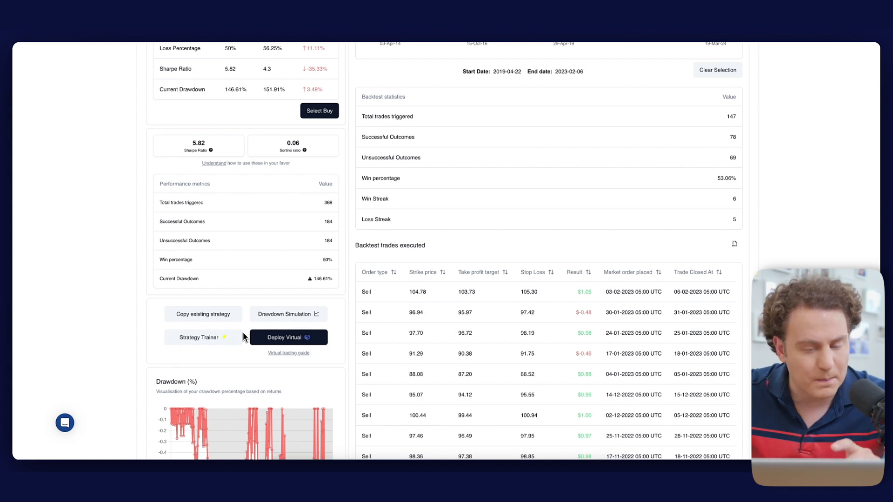
pyautogui.scroll(-3)
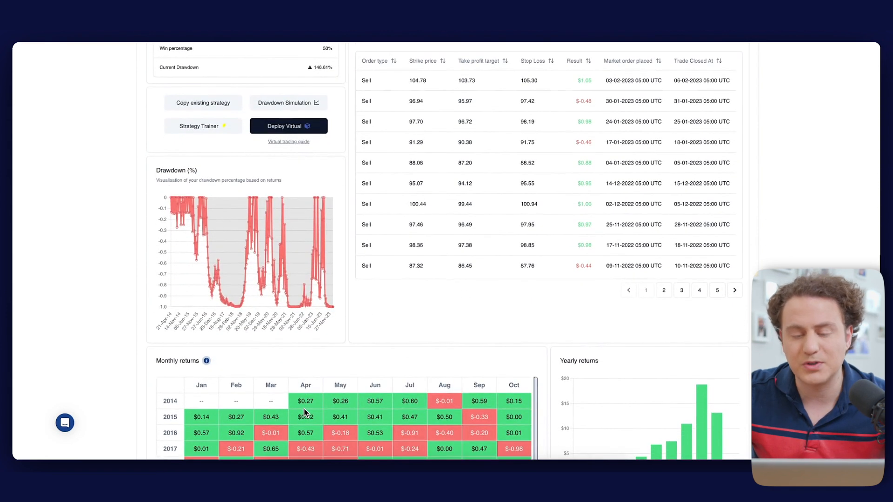
pyautogui.scroll(-3)
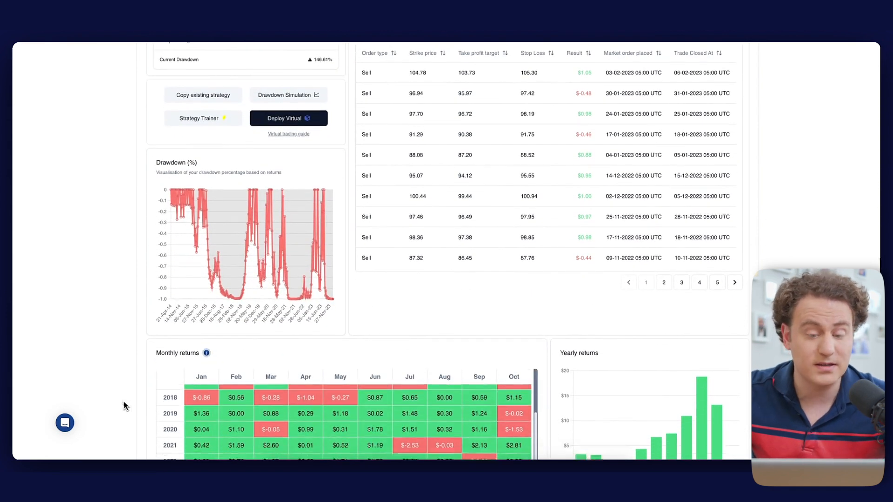
pyautogui.scroll(-3)
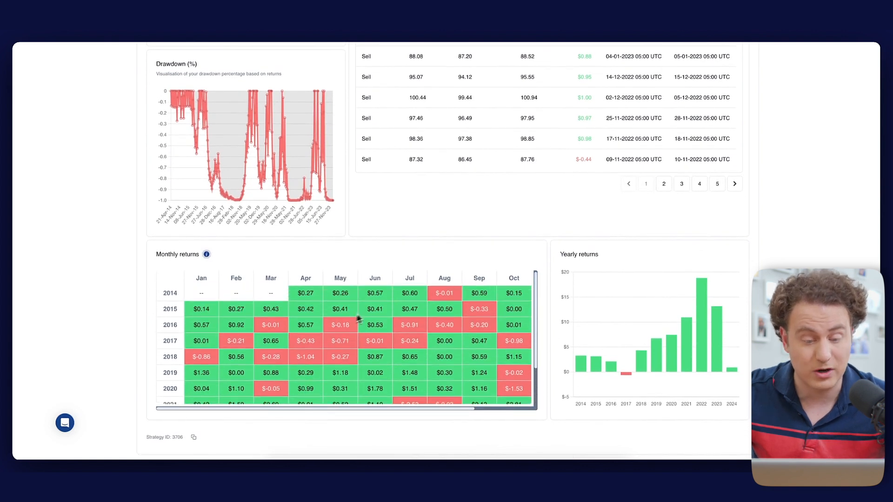